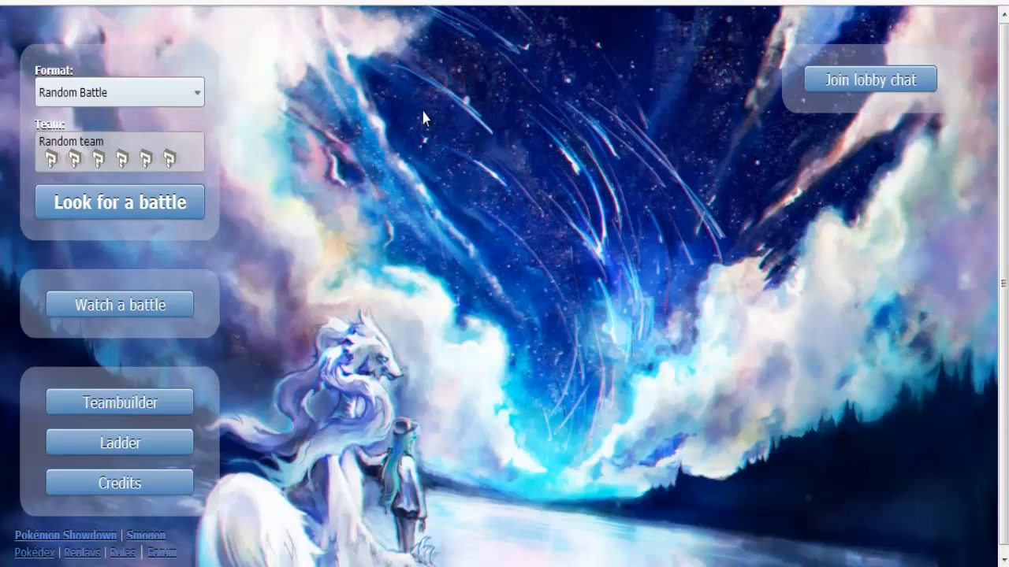
pyautogui.moveTo(197, 206)
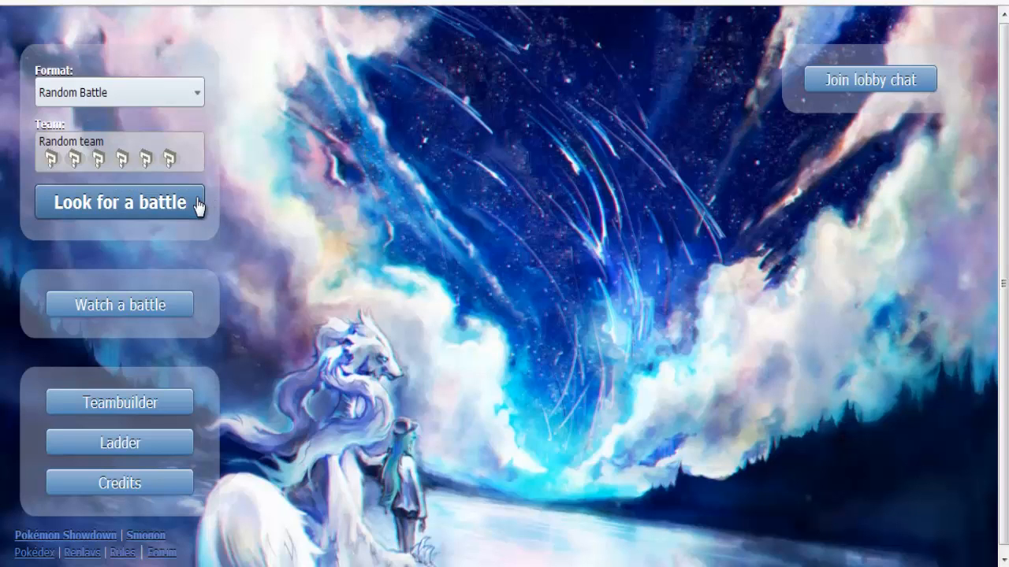
pyautogui.moveTo(264, 100)
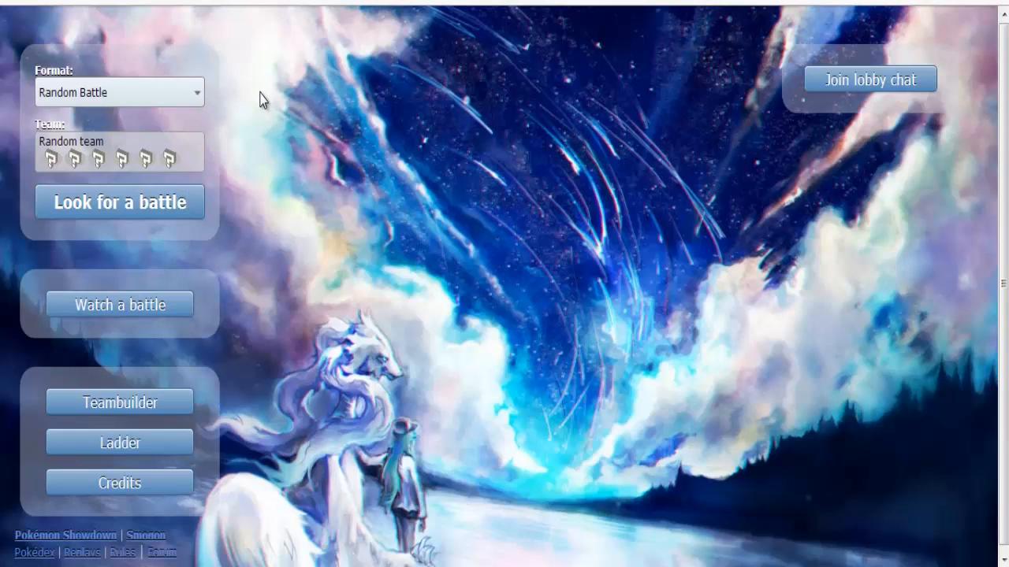
# - Start a Random Battle search, then have Archeops Earthquake Larvitar and skip the animation
pyautogui.click(119, 202)
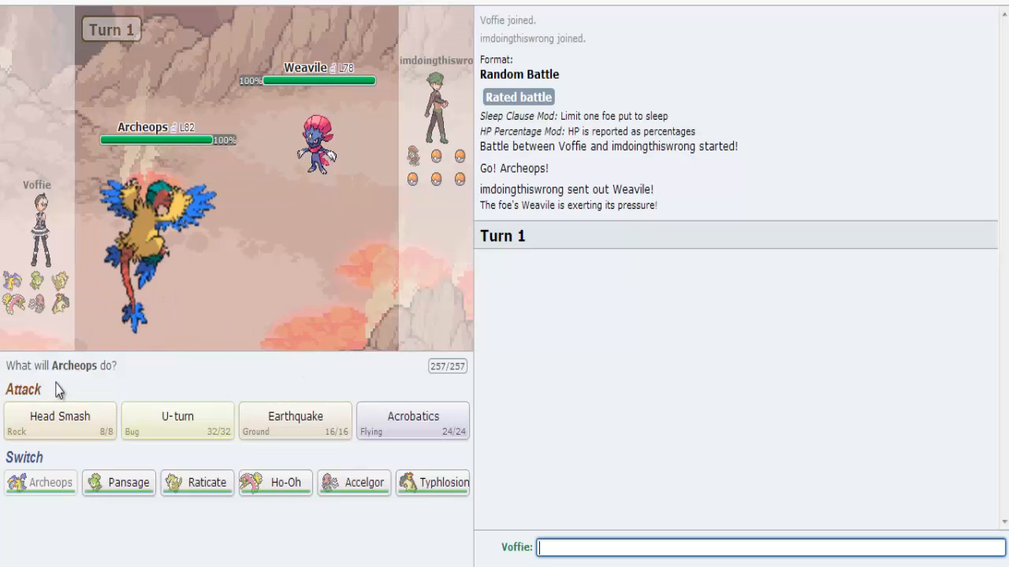
pyautogui.click(412, 420)
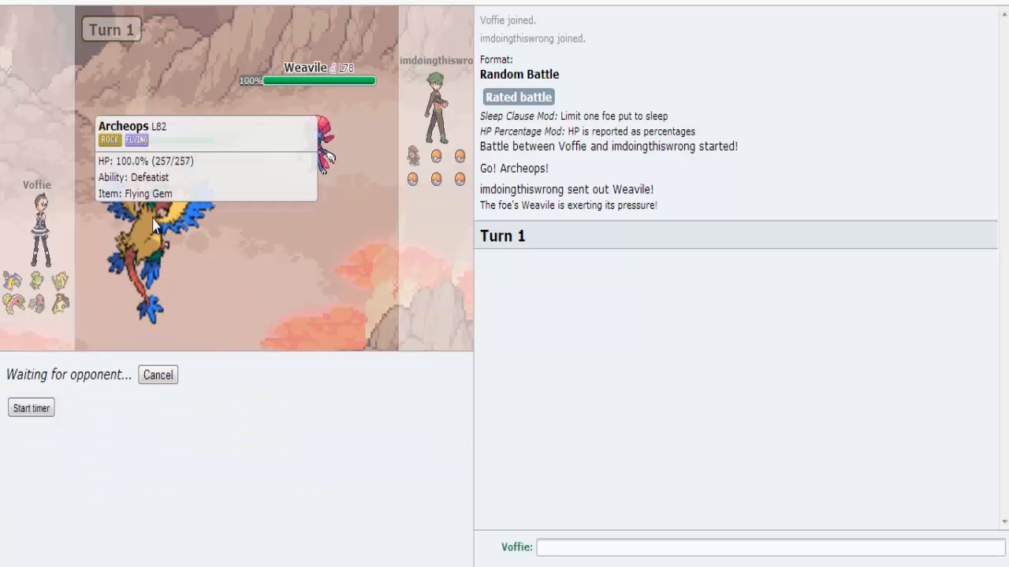
pyautogui.moveTo(288, 394)
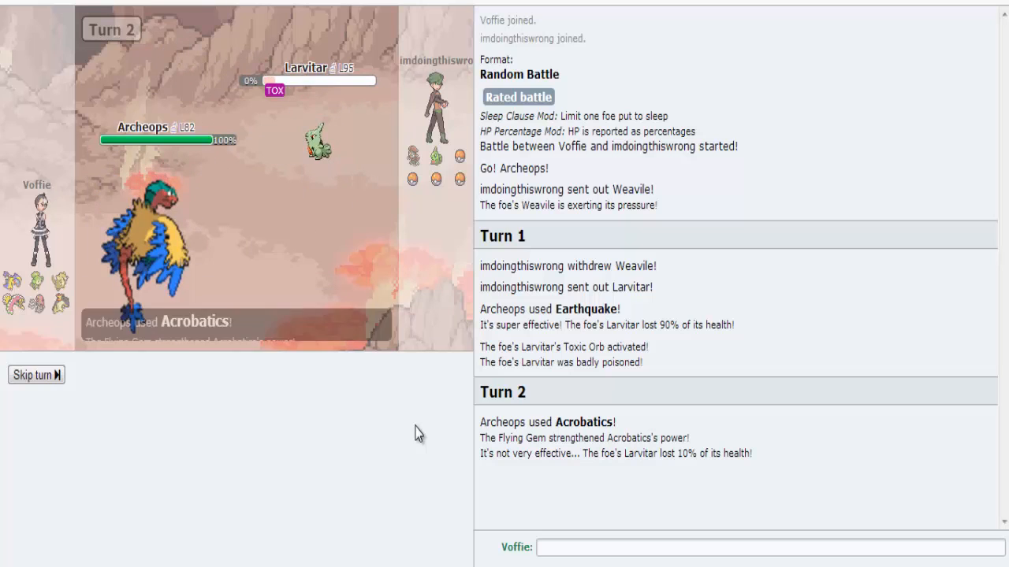
pyautogui.click(35, 374)
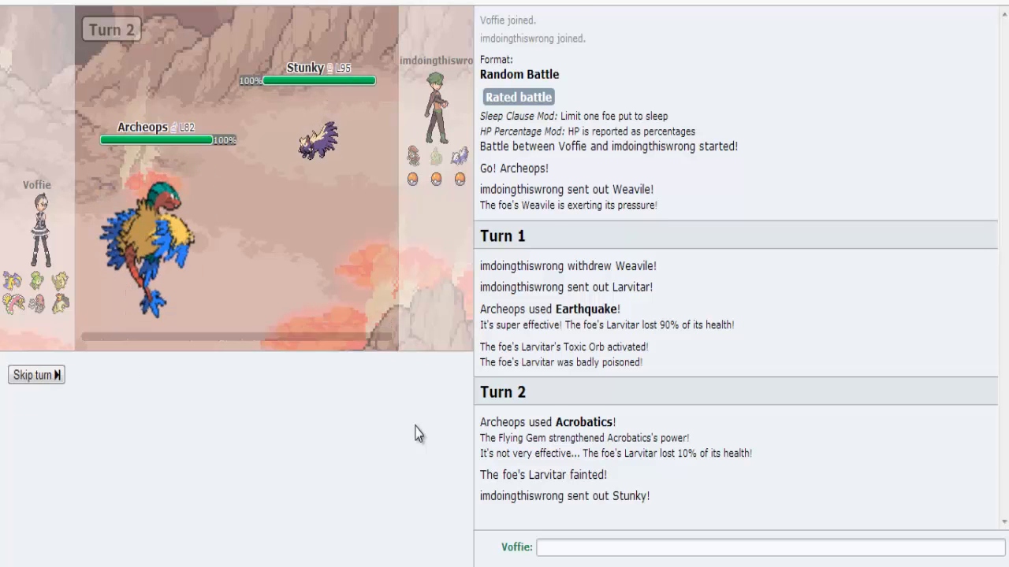
# - Skip the animation and Earthquake Stunky with Archeops, dropping it to 15%
pyautogui.click(36, 374)
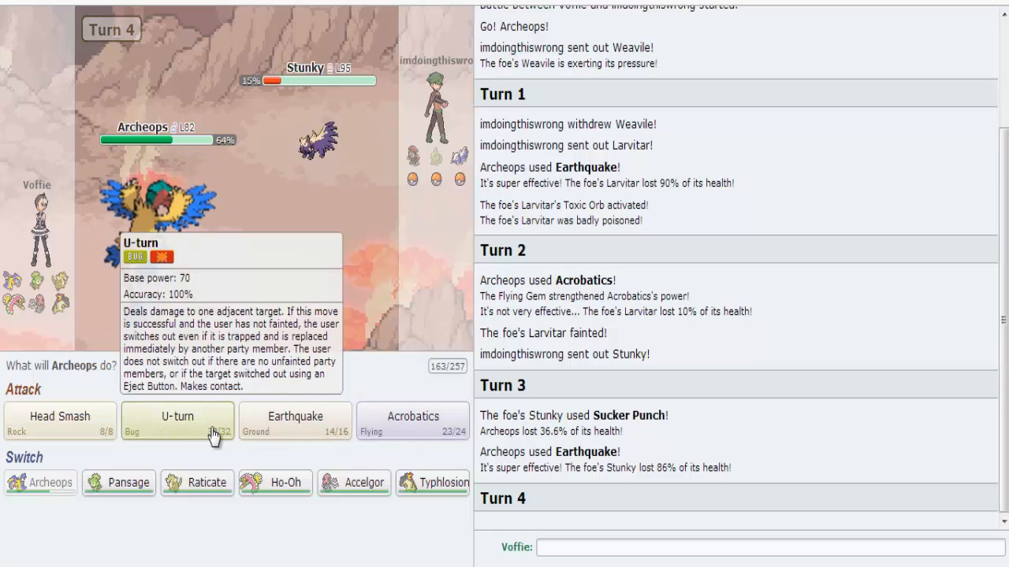
pyautogui.click(177, 420)
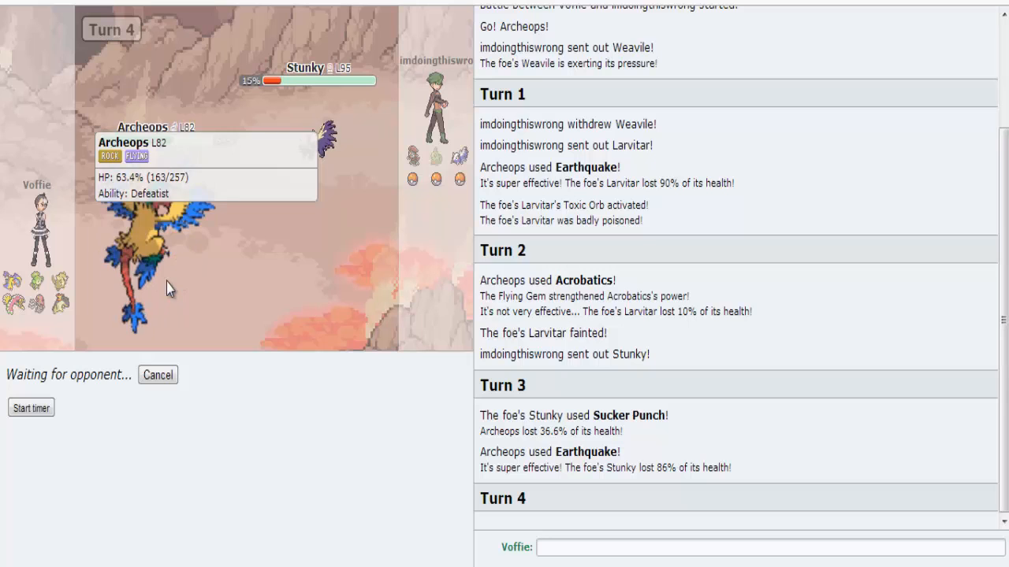
pyautogui.moveTo(261, 420)
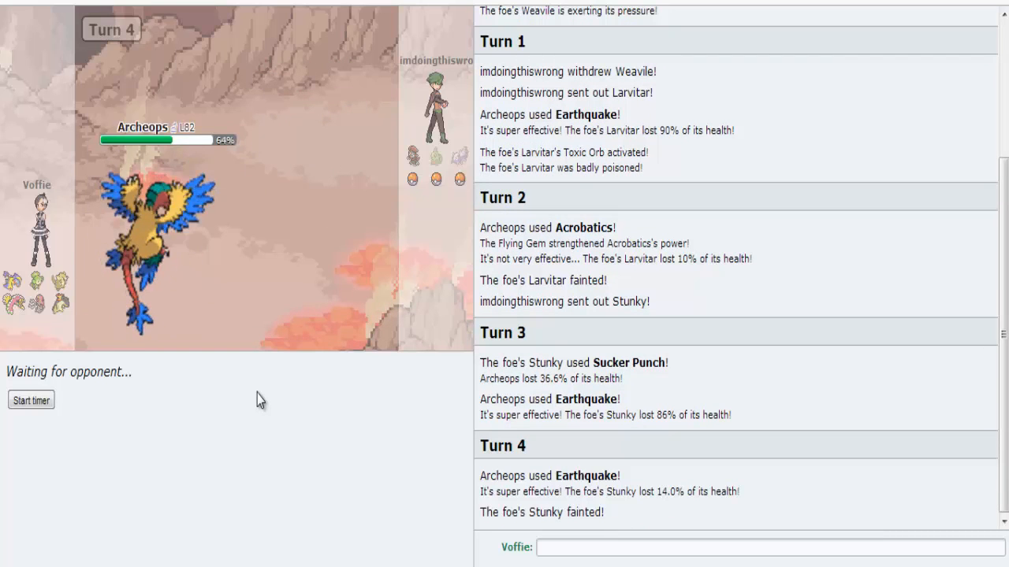
pyautogui.moveTo(224, 507)
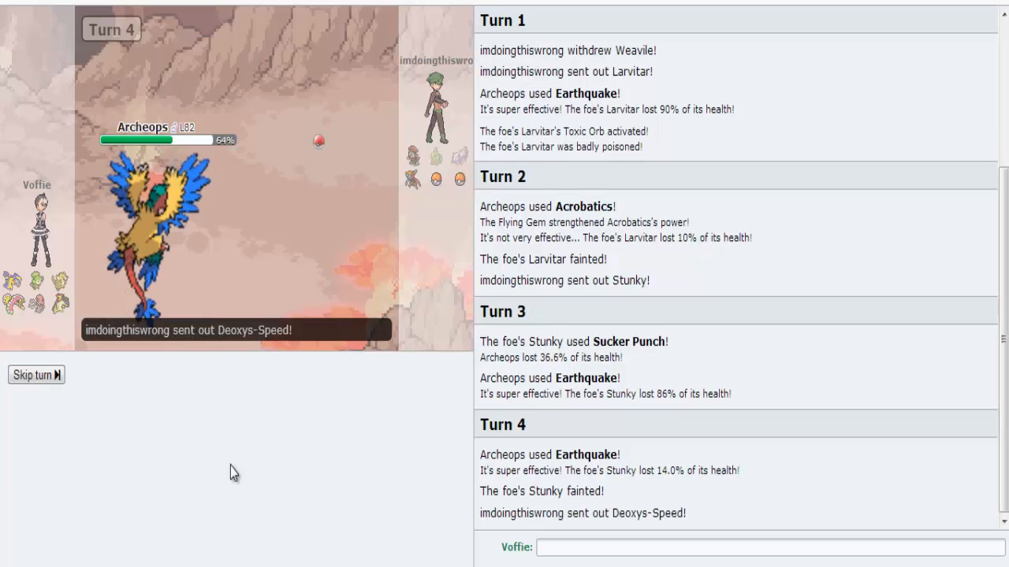
# - Have Archeops U-turn out against Deoxys-Speed, skipping the turn animations
pyautogui.click(36, 374)
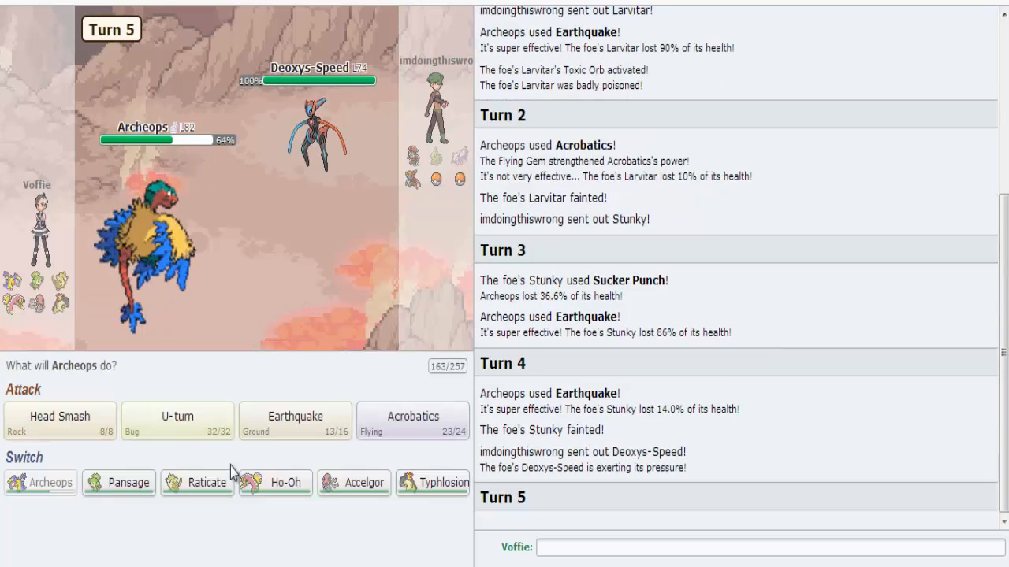
pyautogui.moveTo(177, 420)
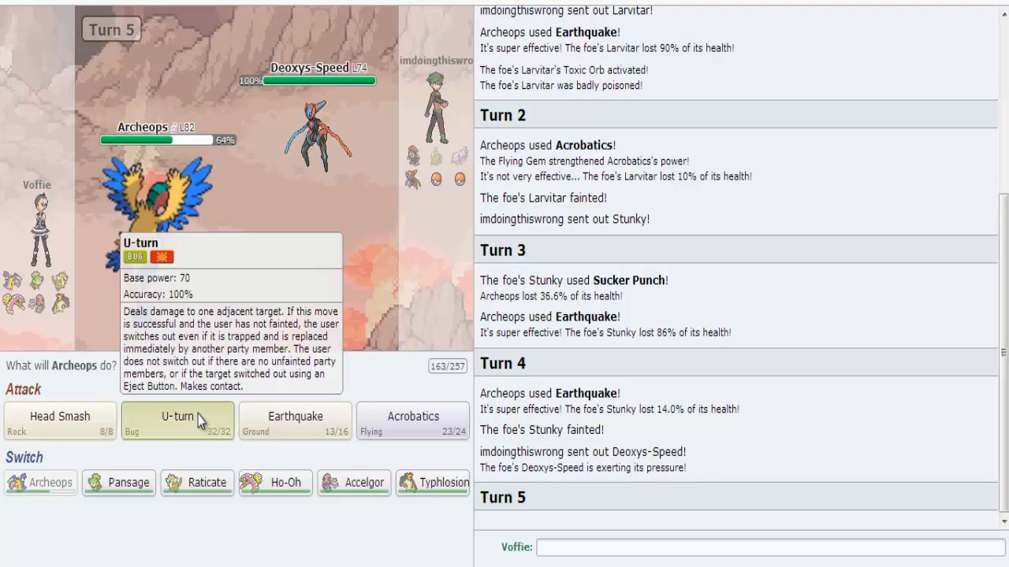
pyautogui.click(177, 421)
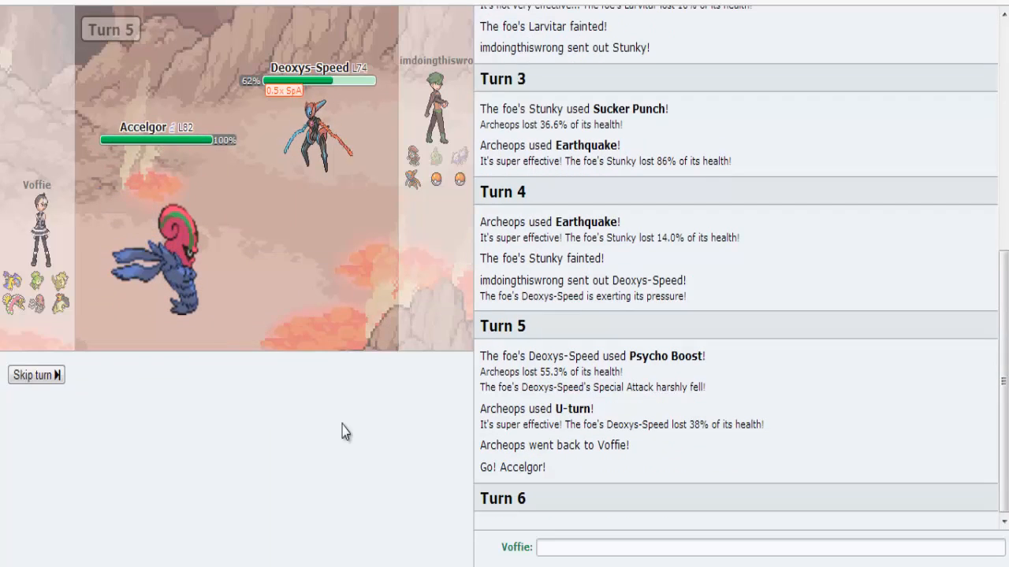
pyautogui.click(36, 374)
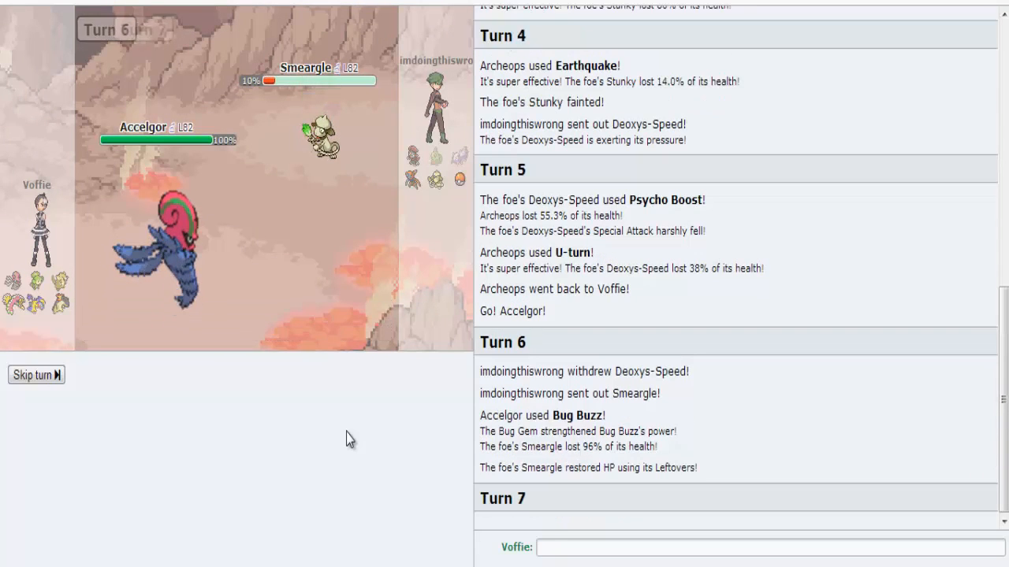
# - Knock out Smeargle with Accelgor's Bug Buzz, then Focus Blast Togekiss on turns 8 and 9
pyautogui.click(36, 374)
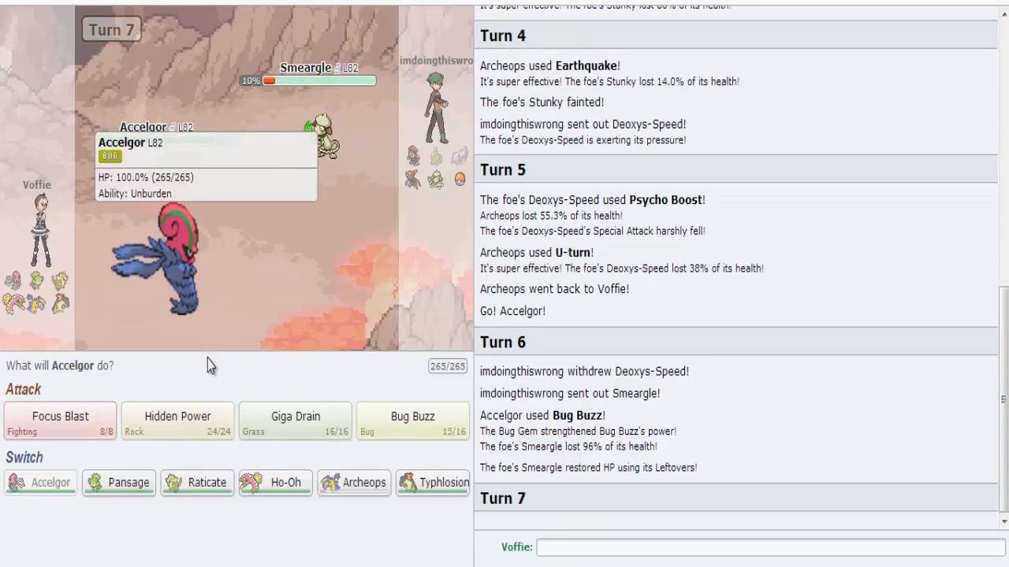
pyautogui.moveTo(394, 427)
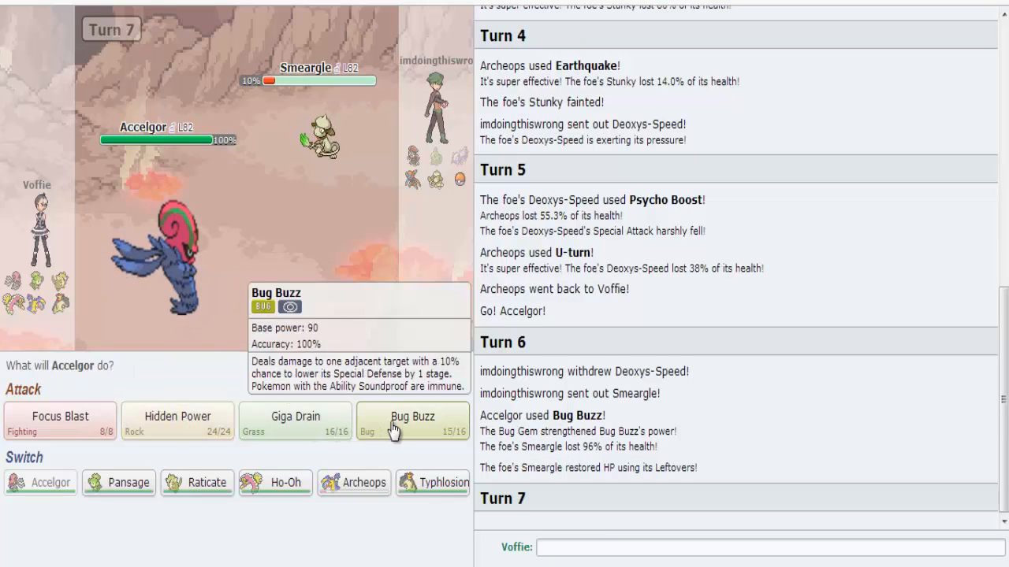
pyautogui.click(411, 416)
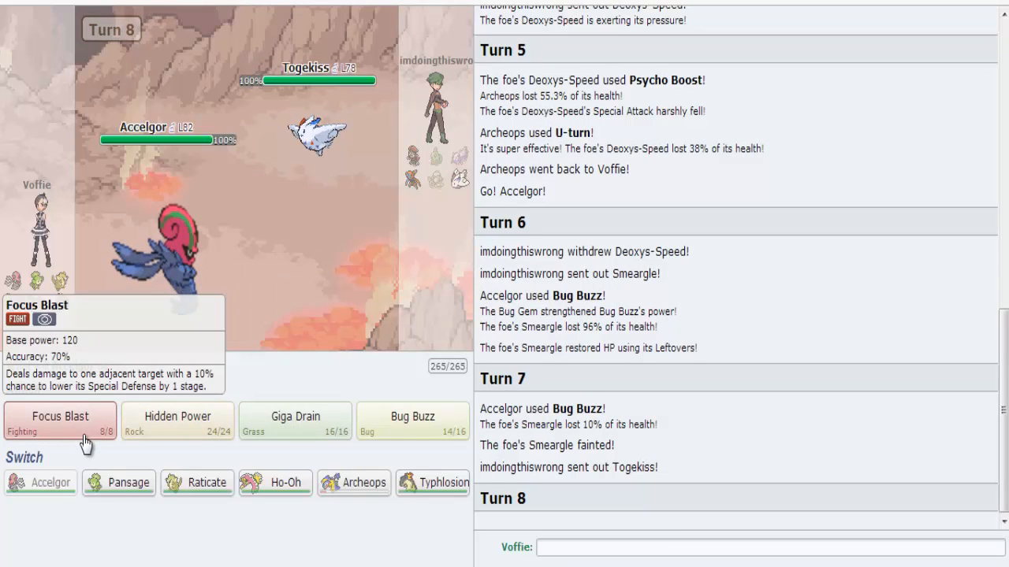
pyautogui.click(59, 415)
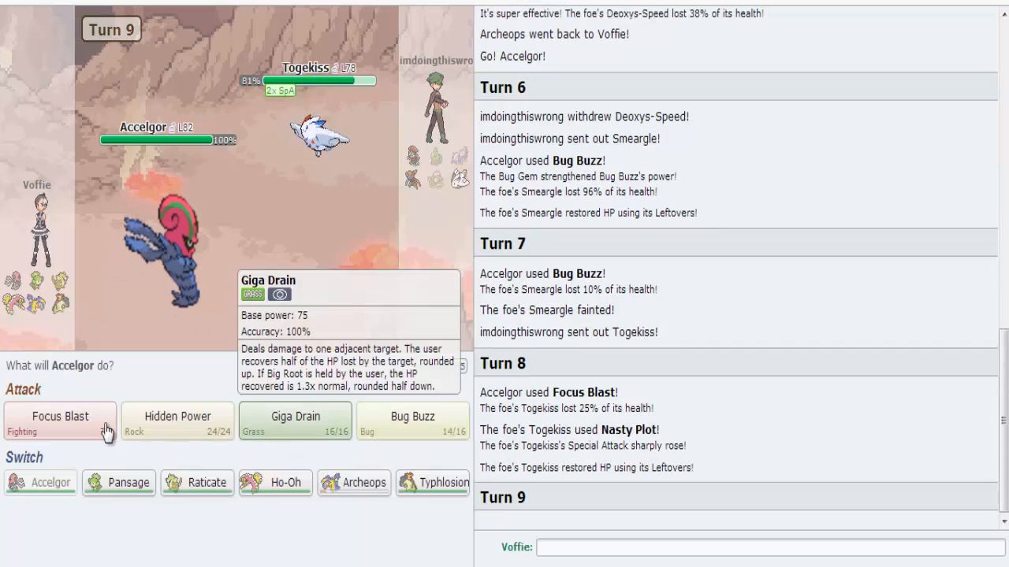
pyautogui.moveTo(59, 416)
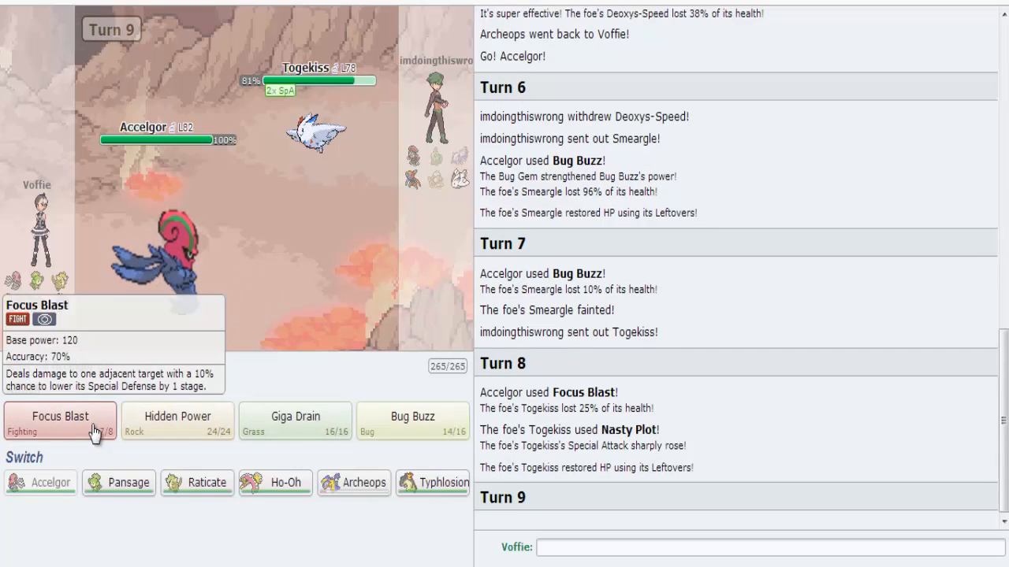
pyautogui.click(59, 416)
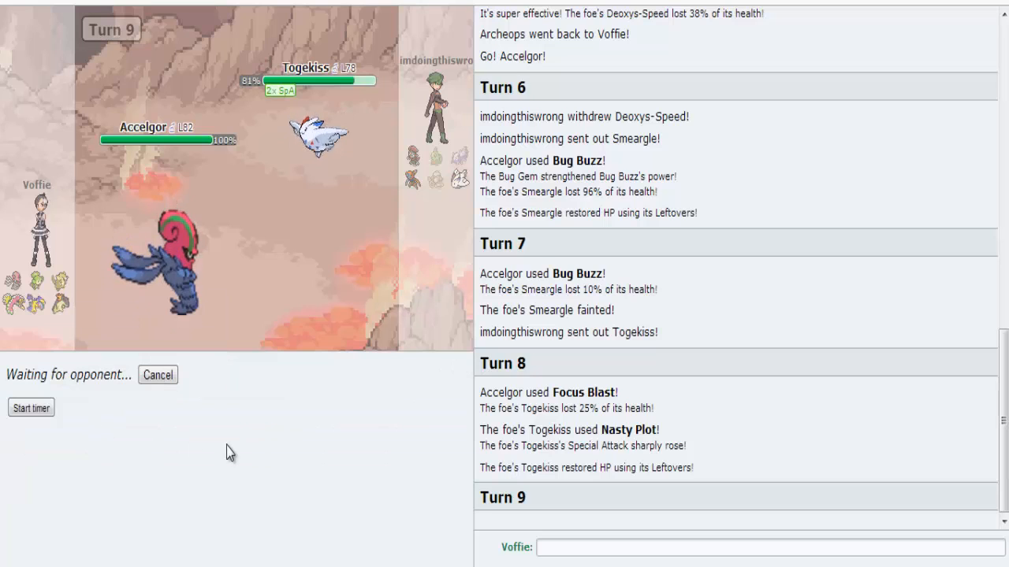
pyautogui.moveTo(41, 281)
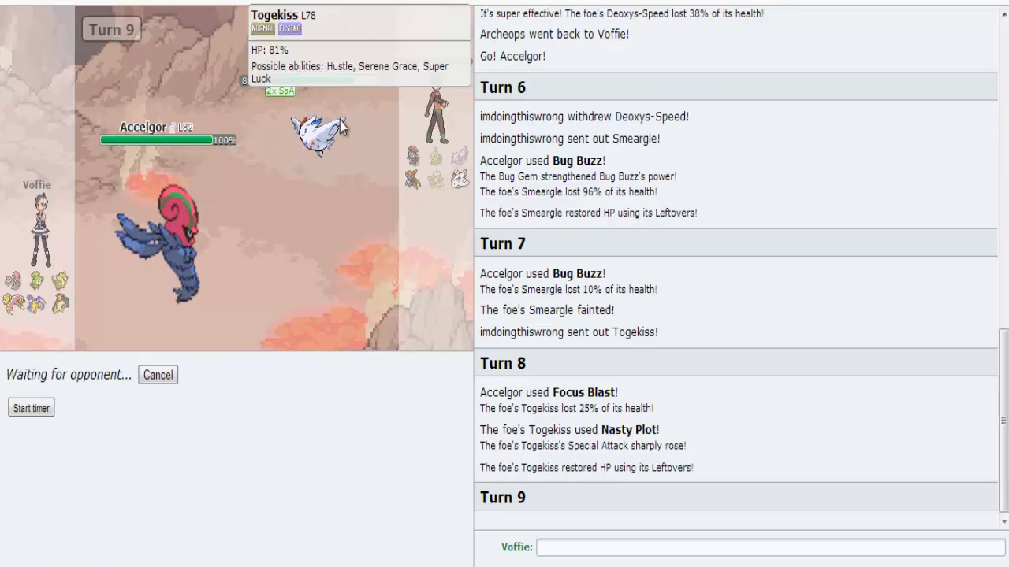
pyautogui.moveTo(158, 279)
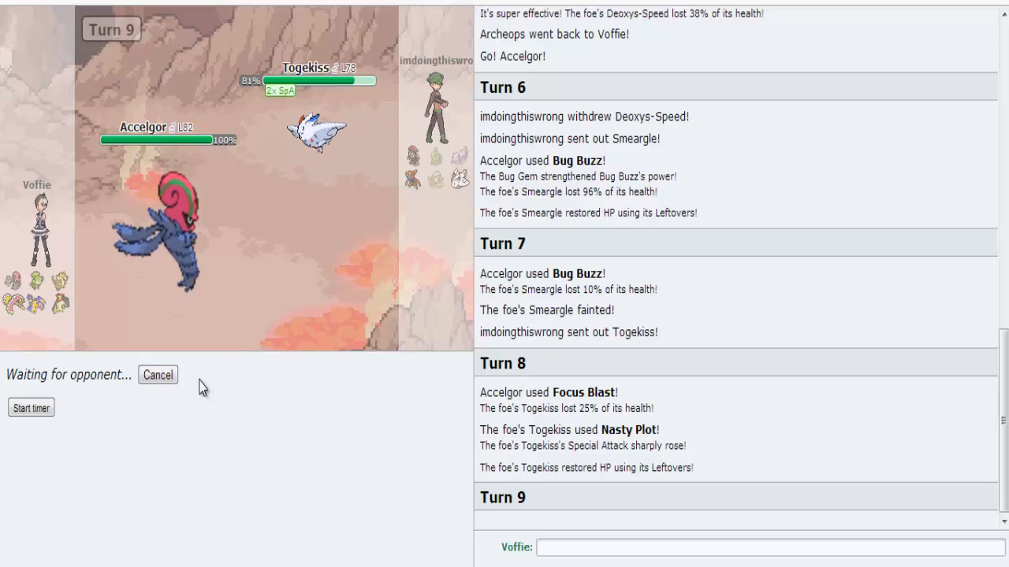
pyautogui.moveTo(331, 276)
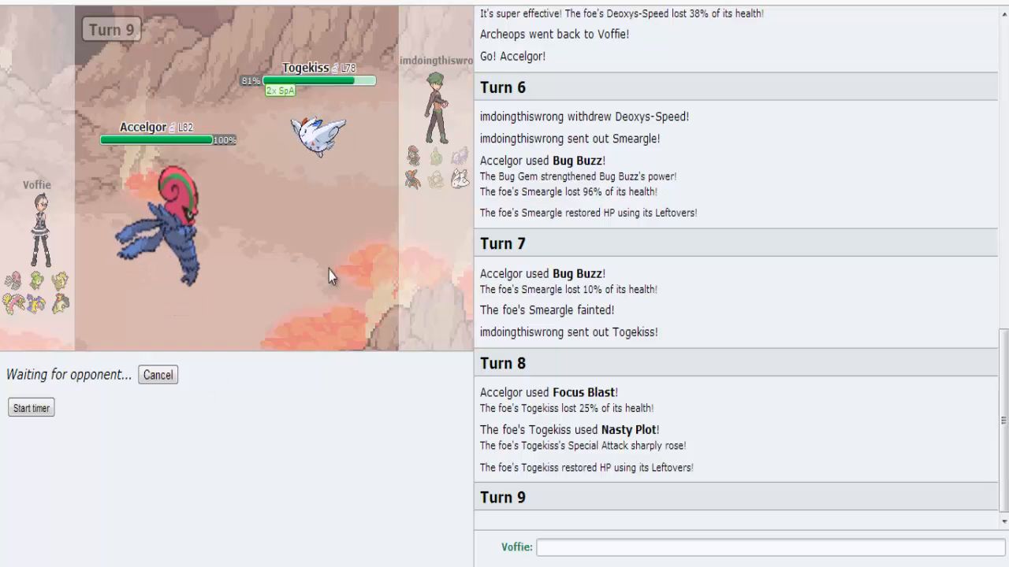
pyautogui.moveTo(412, 172)
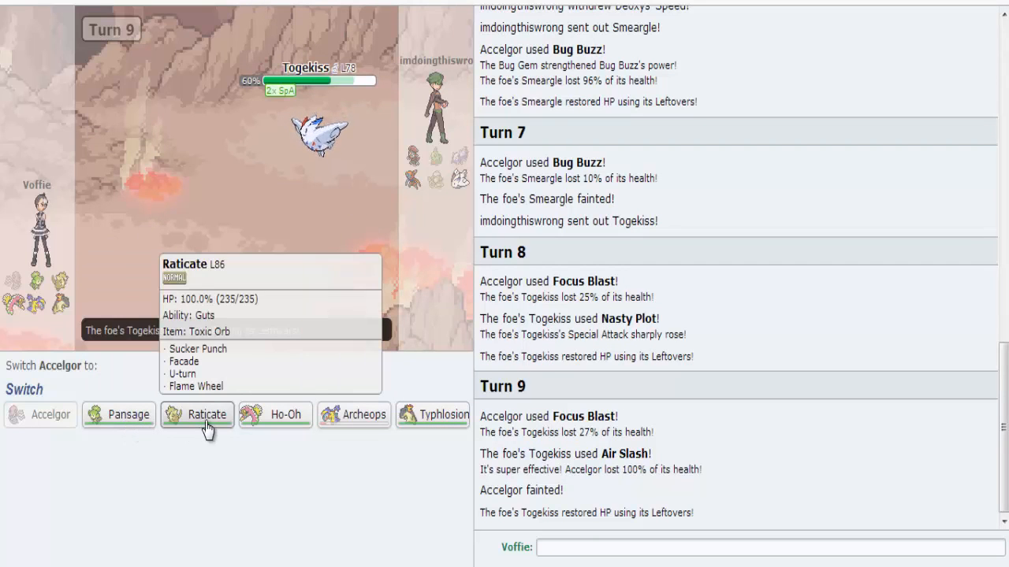
pyautogui.moveTo(275, 415)
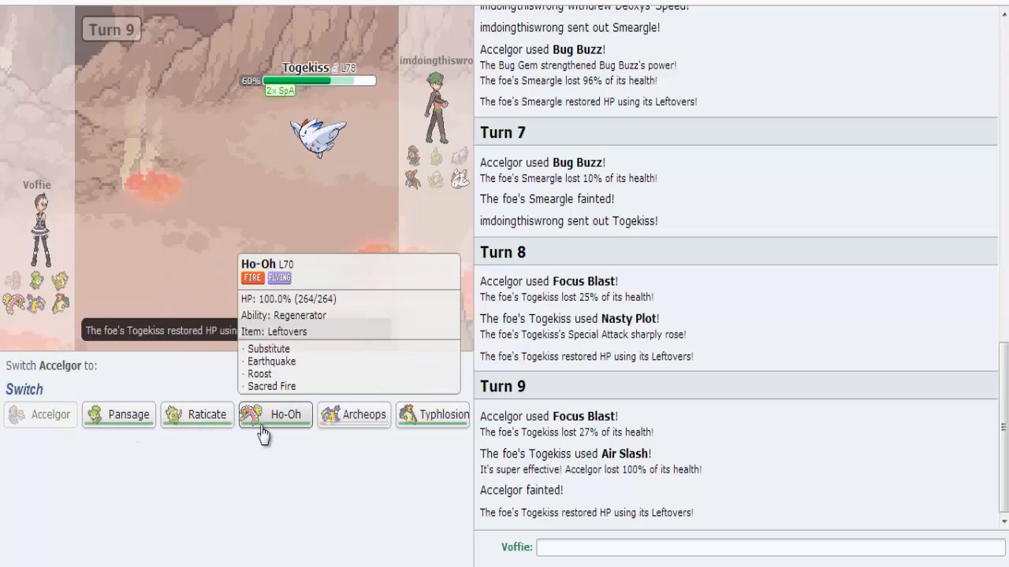
pyautogui.moveTo(197, 414)
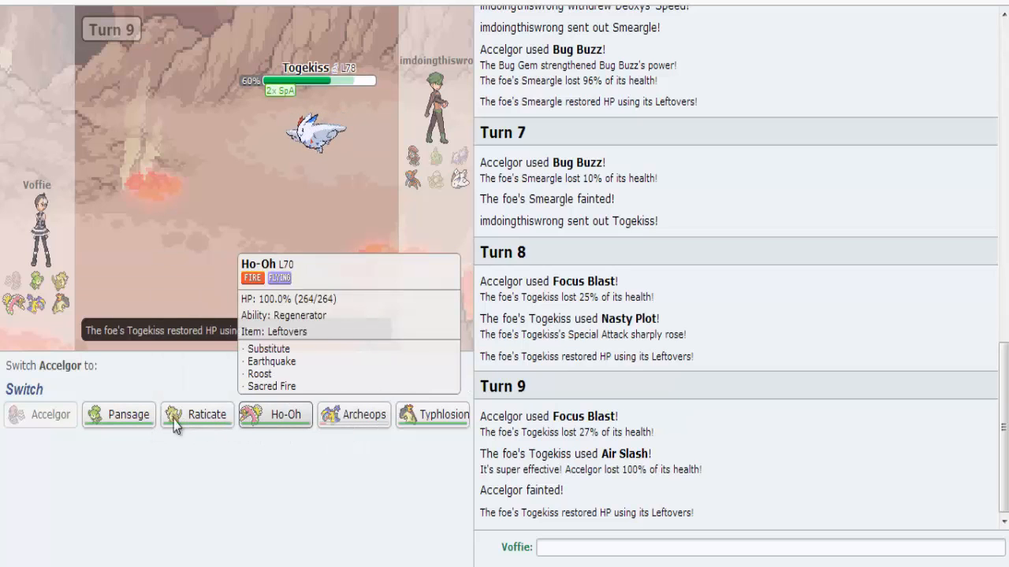
# - Send Ho-Oh in for fainted Accelgor, turn on the battle timer, and skip two turn animations
pyautogui.click(274, 415)
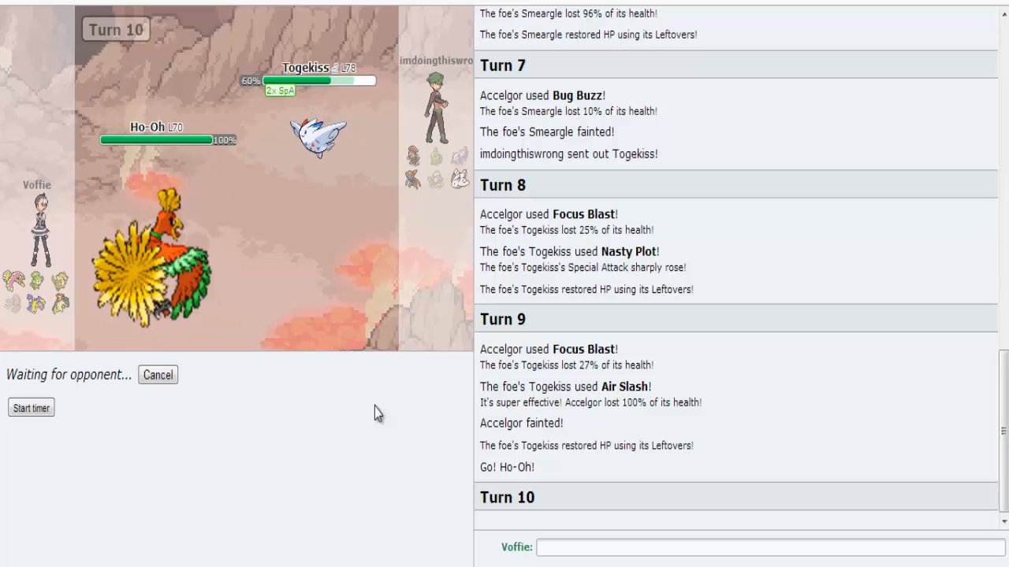
pyautogui.moveTo(310, 329)
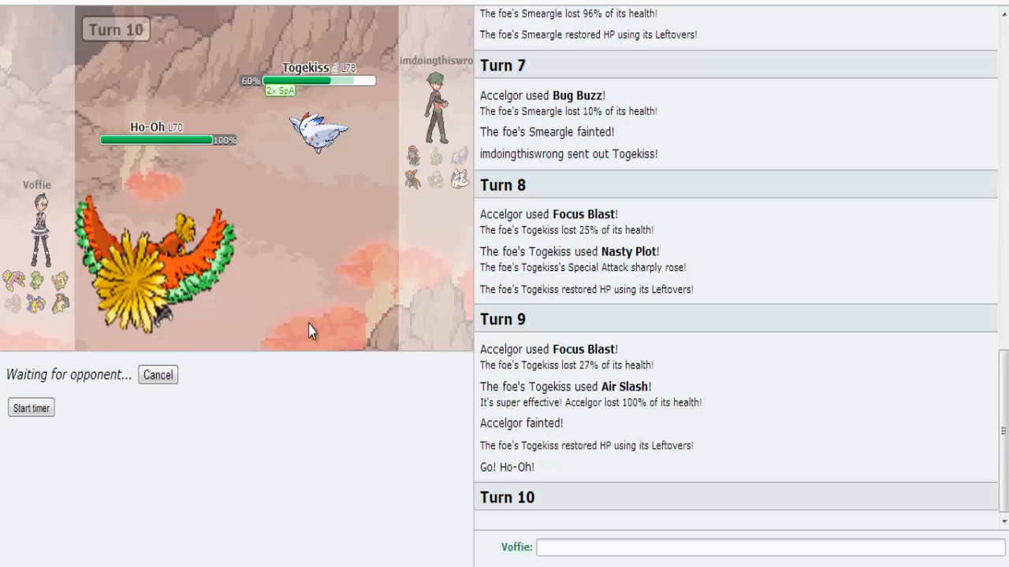
pyautogui.click(30, 408)
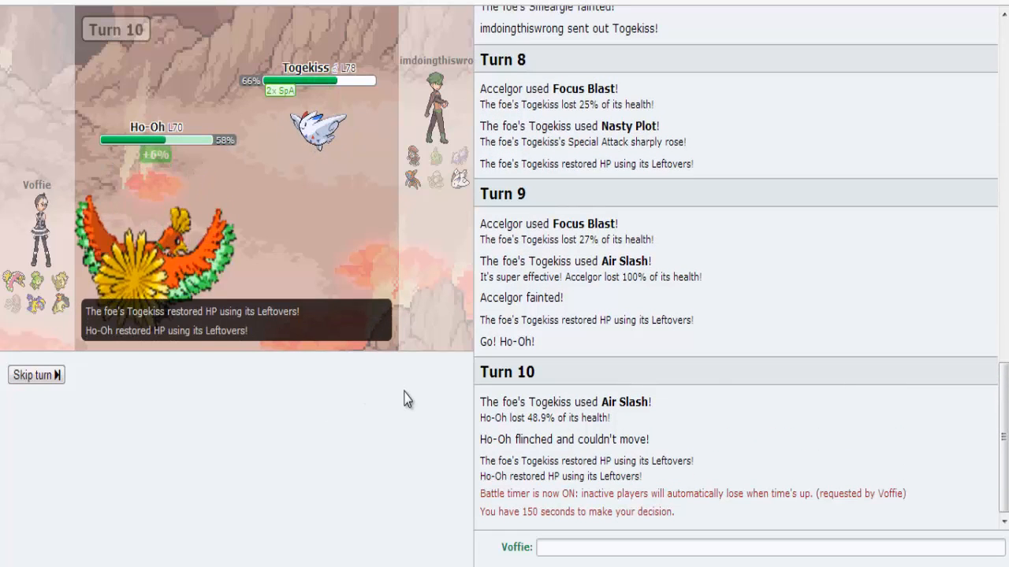
pyautogui.click(34, 374)
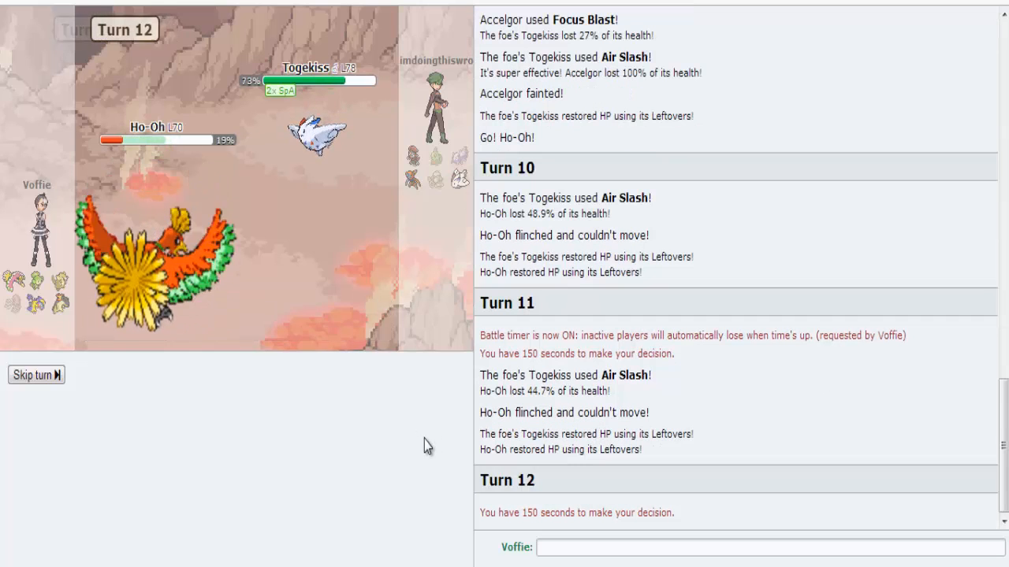
pyautogui.click(32, 374)
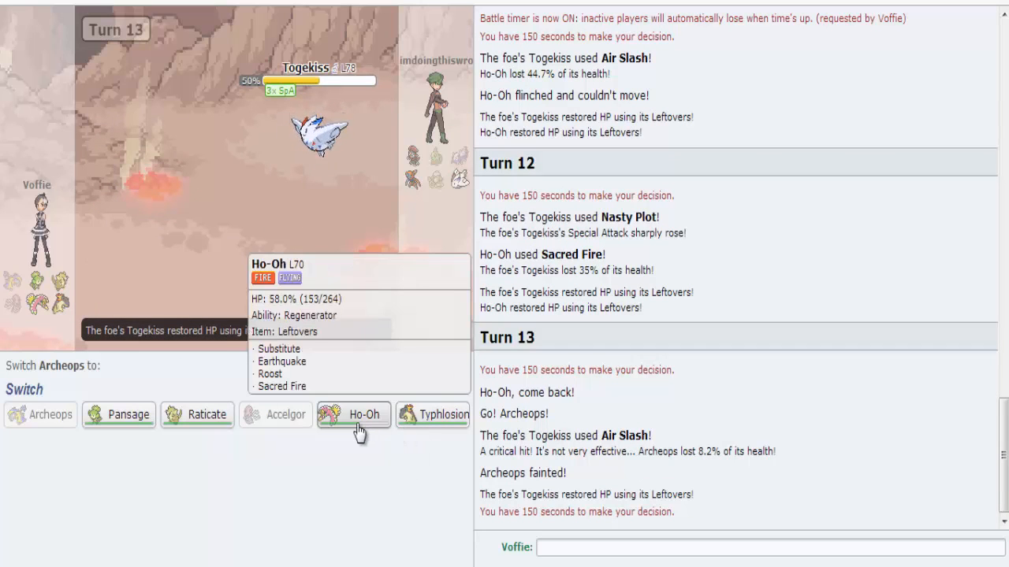
pyautogui.moveTo(198, 415)
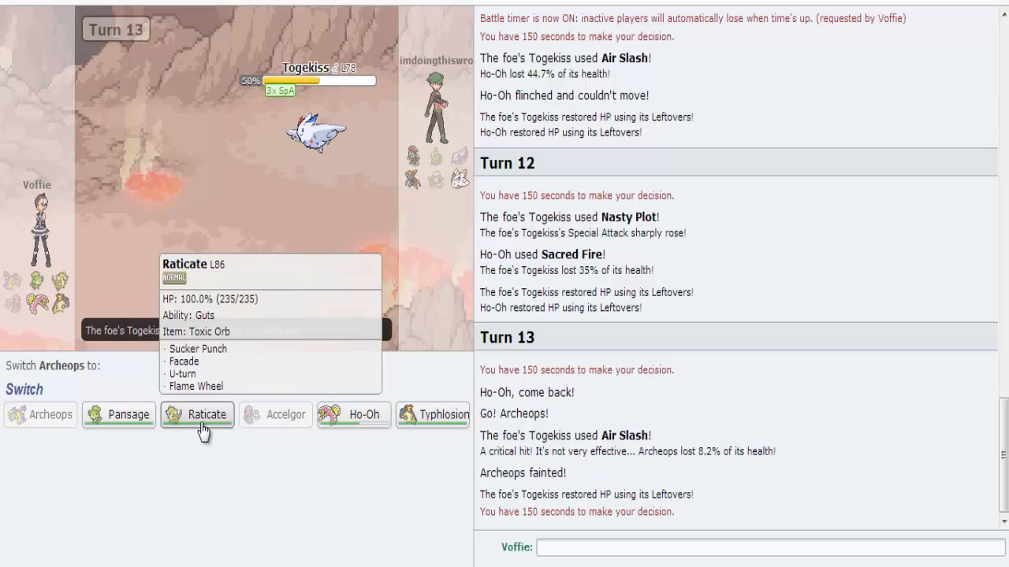
# - Submit Typhlosion as the replacement for the fainted Archeops, moving to turn 13
pyautogui.click(196, 414)
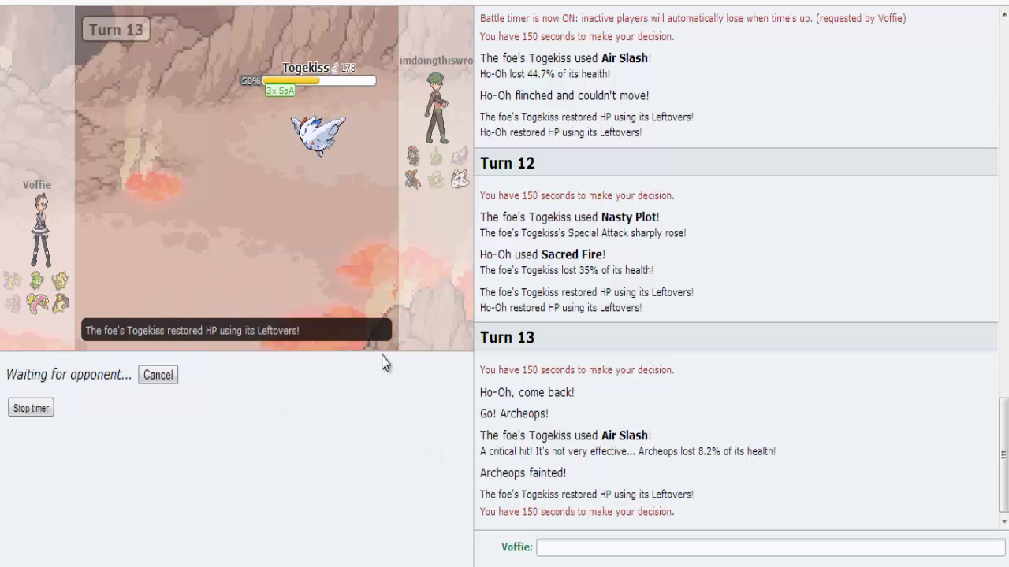
pyautogui.moveTo(129, 359)
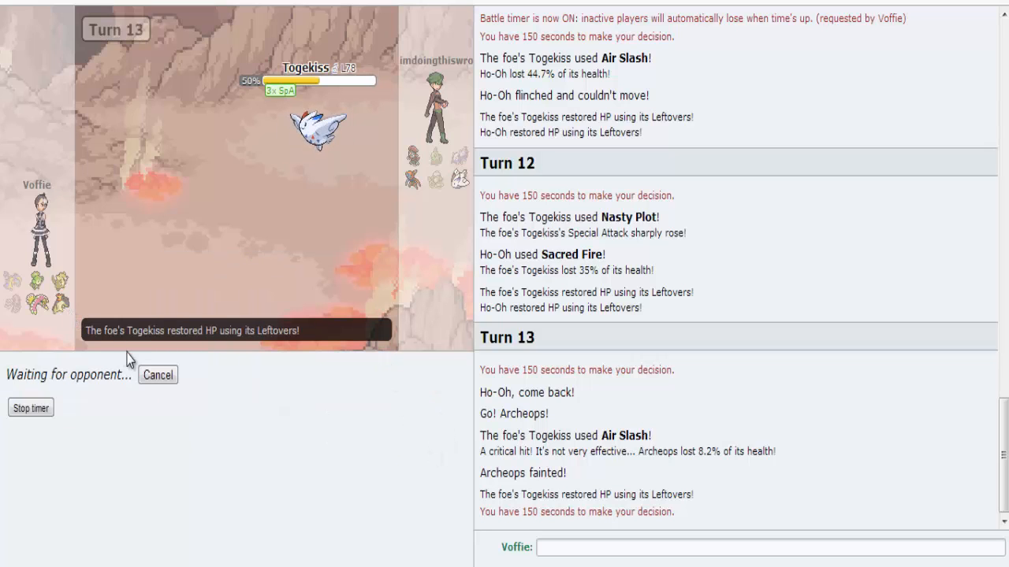
pyautogui.moveTo(398, 412)
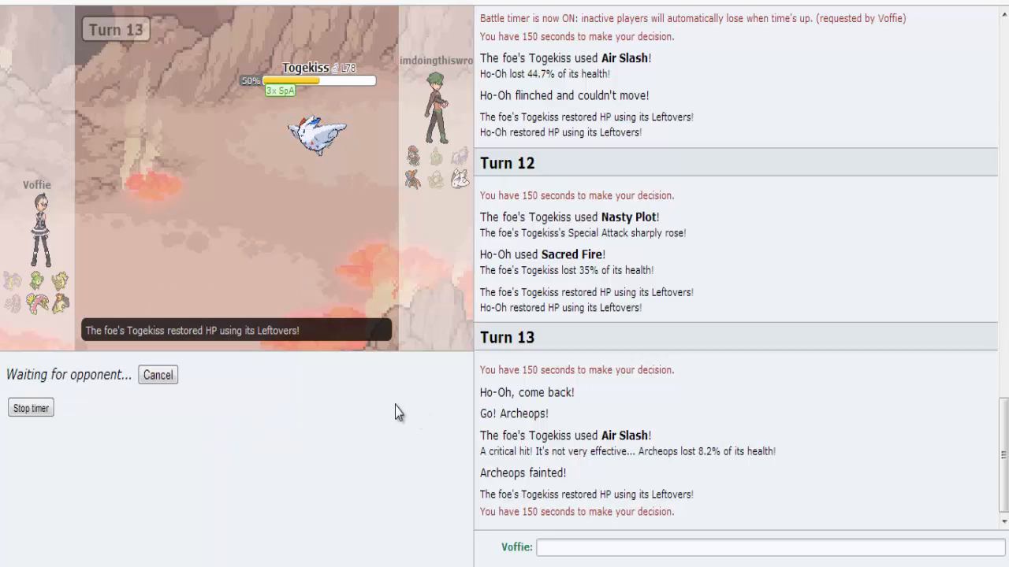
pyautogui.moveTo(386, 395)
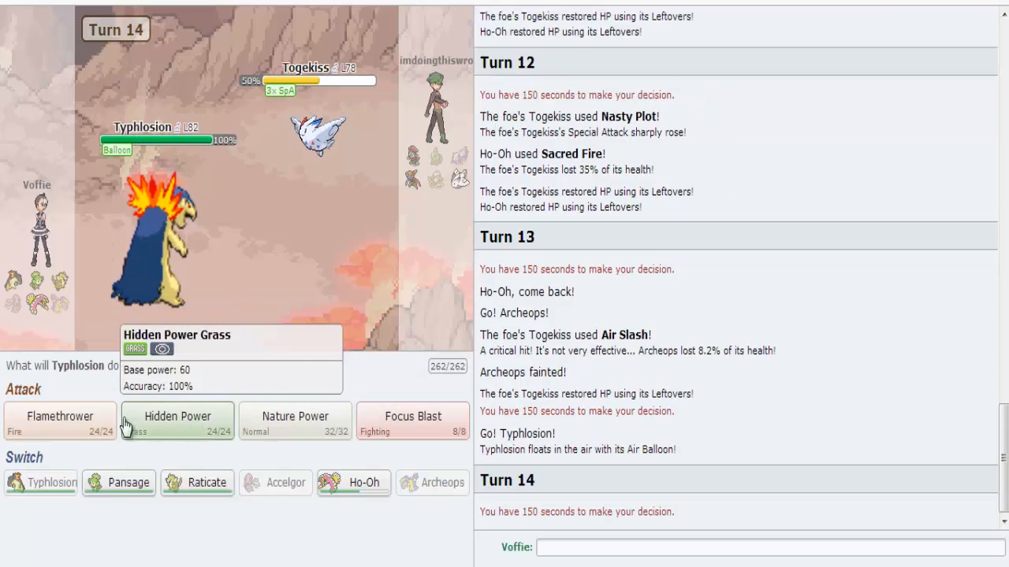
pyautogui.moveTo(294, 433)
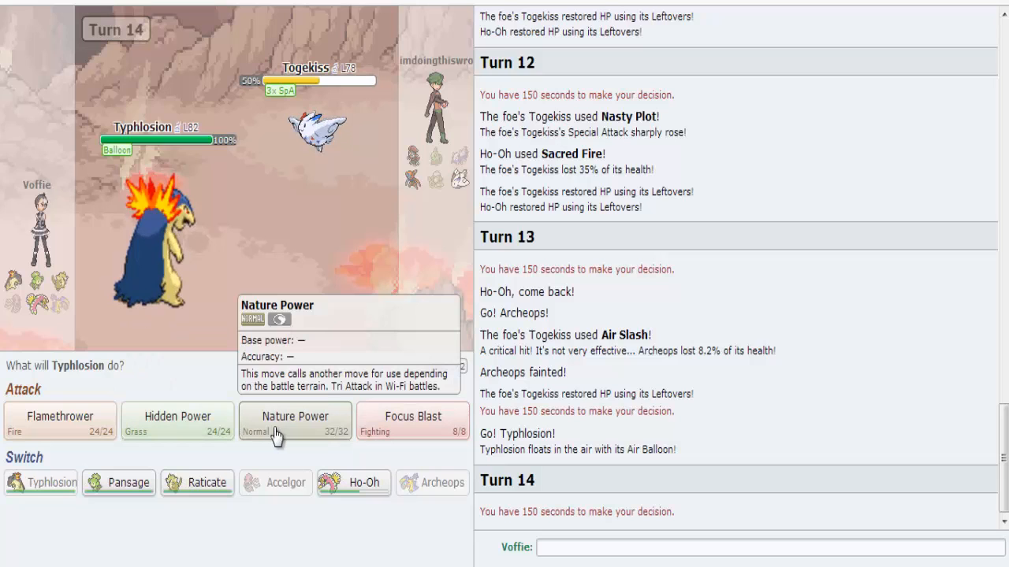
pyautogui.moveTo(111, 437)
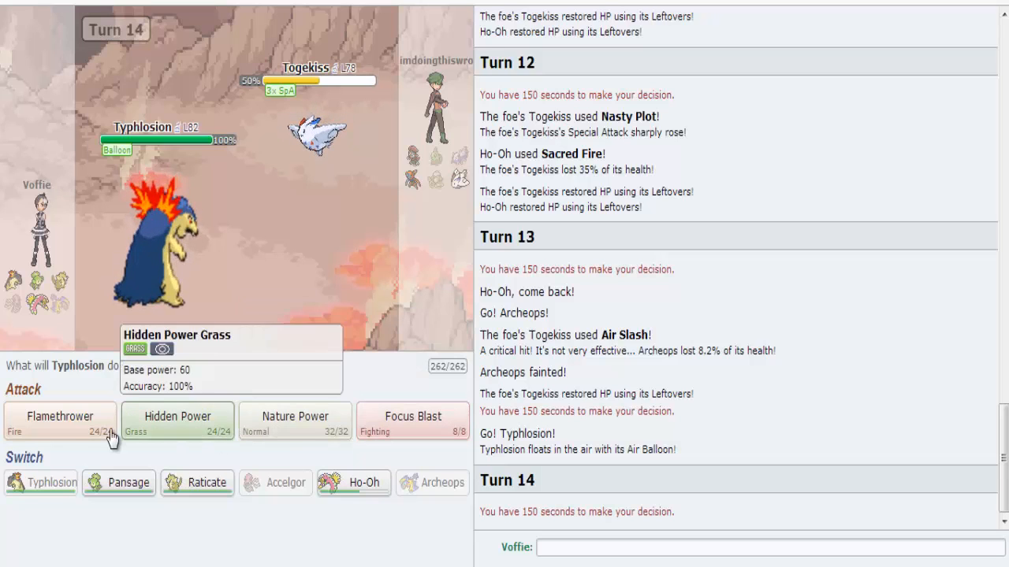
# - Hit Togekiss with Typhlosion's Flamethrower and skip through the turn animation
pyautogui.click(59, 416)
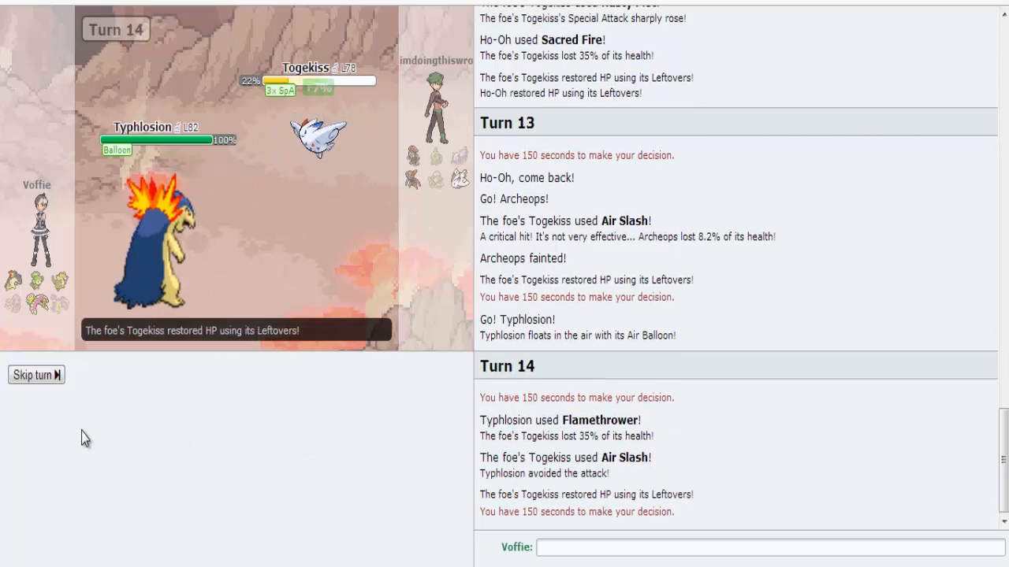
pyautogui.click(35, 374)
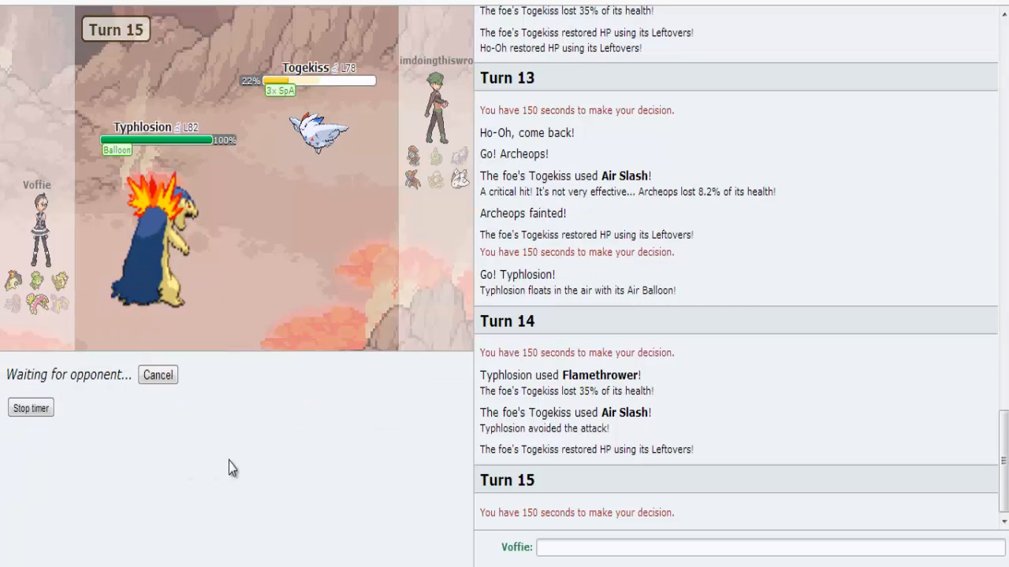
pyautogui.click(757, 547)
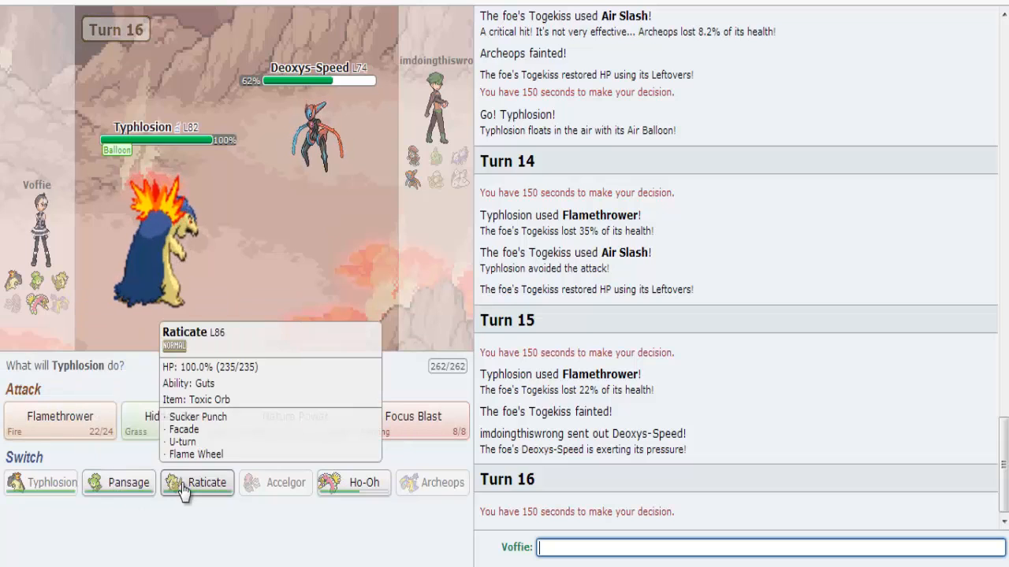
pyautogui.moveTo(118, 482)
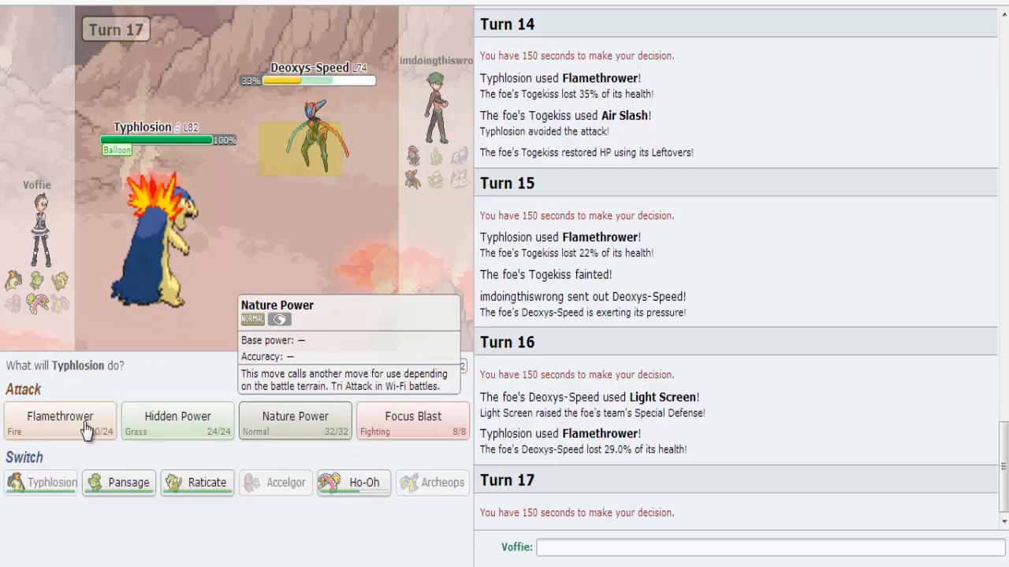
# - Flamethrower Deoxys-Speed again with Typhlosion and skip the animation, dropping it to 4%
pyautogui.click(59, 416)
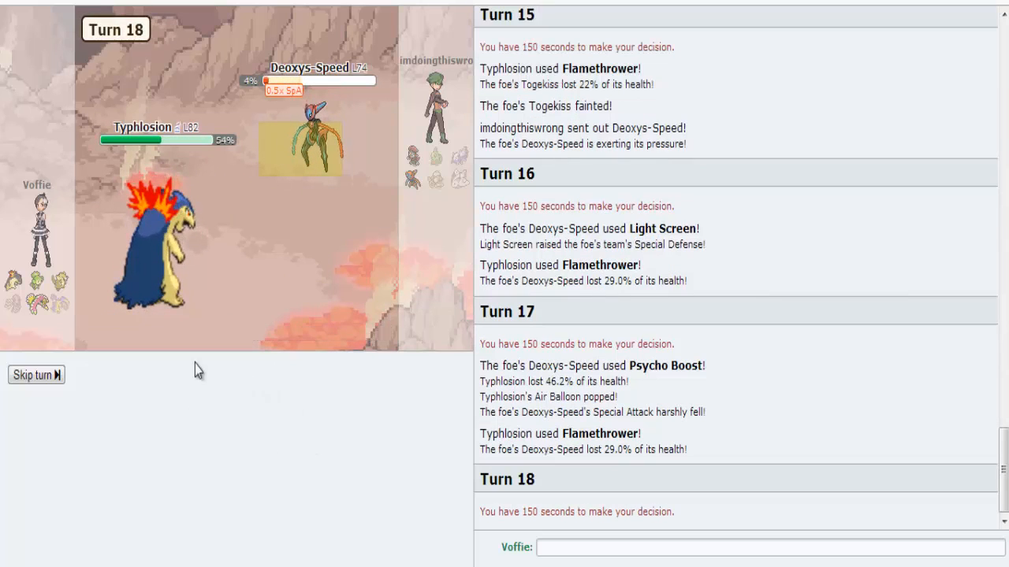
pyautogui.click(35, 375)
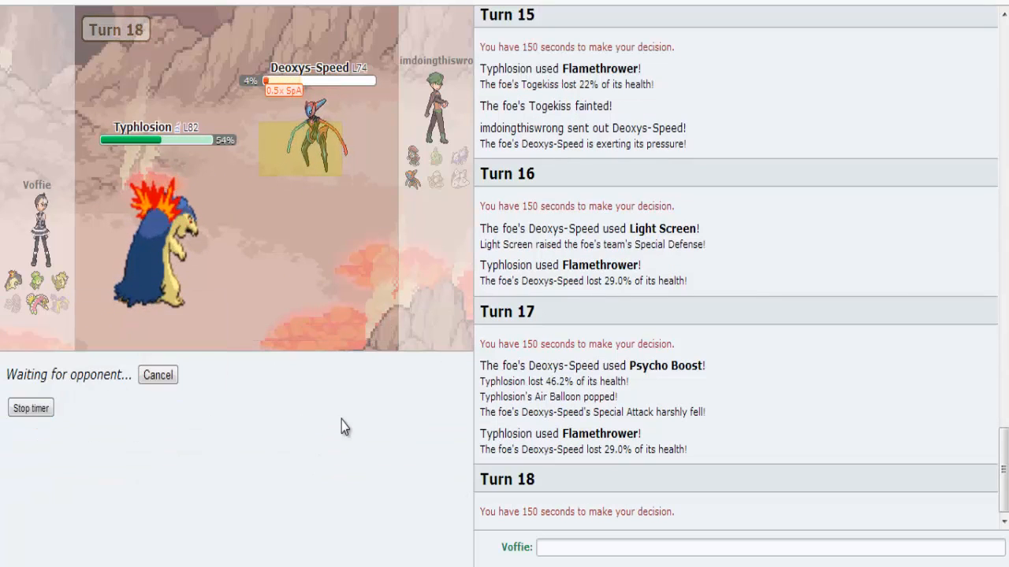
pyautogui.moveTo(418, 343)
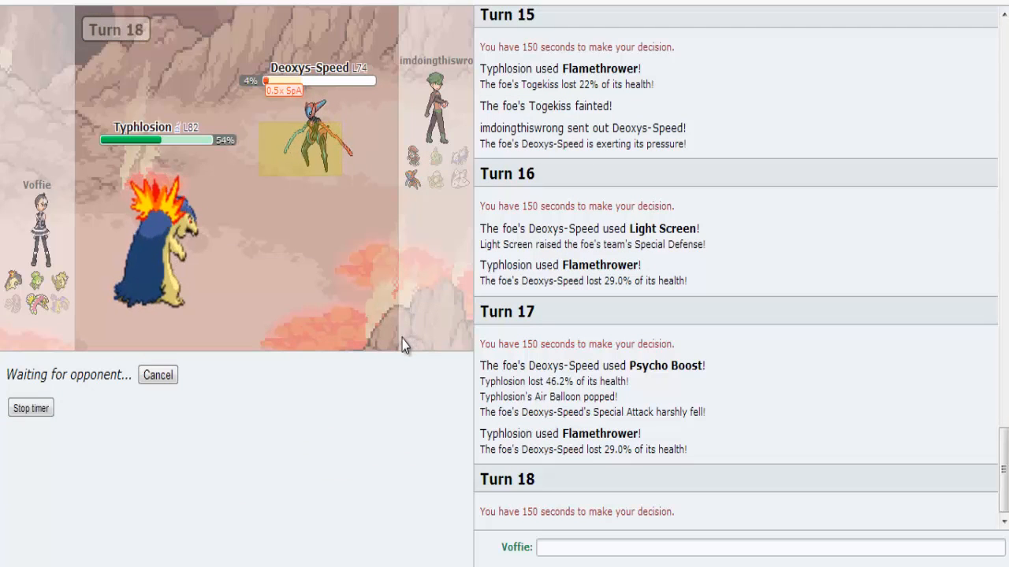
pyautogui.moveTo(315, 130)
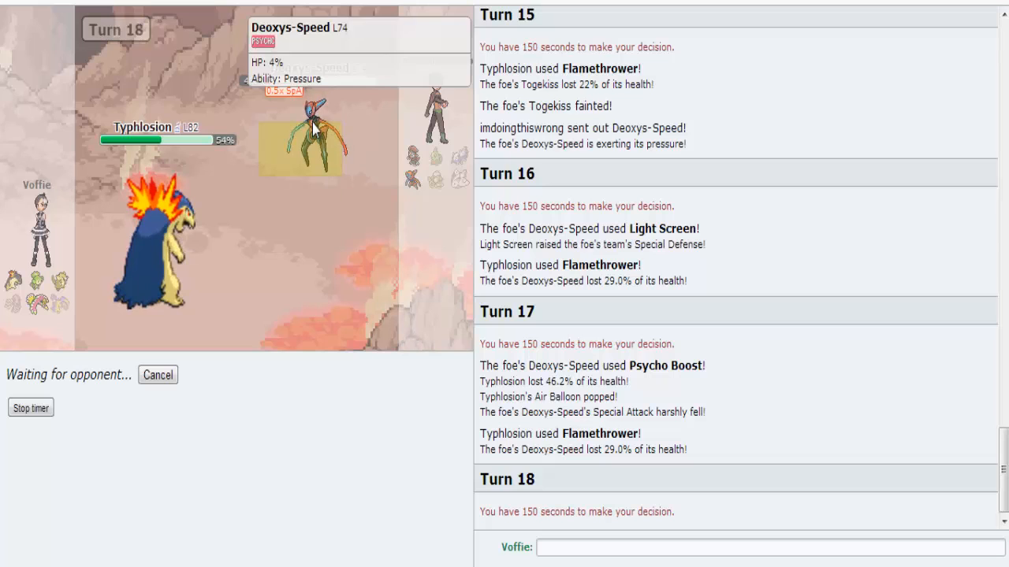
pyautogui.moveTo(355, 350)
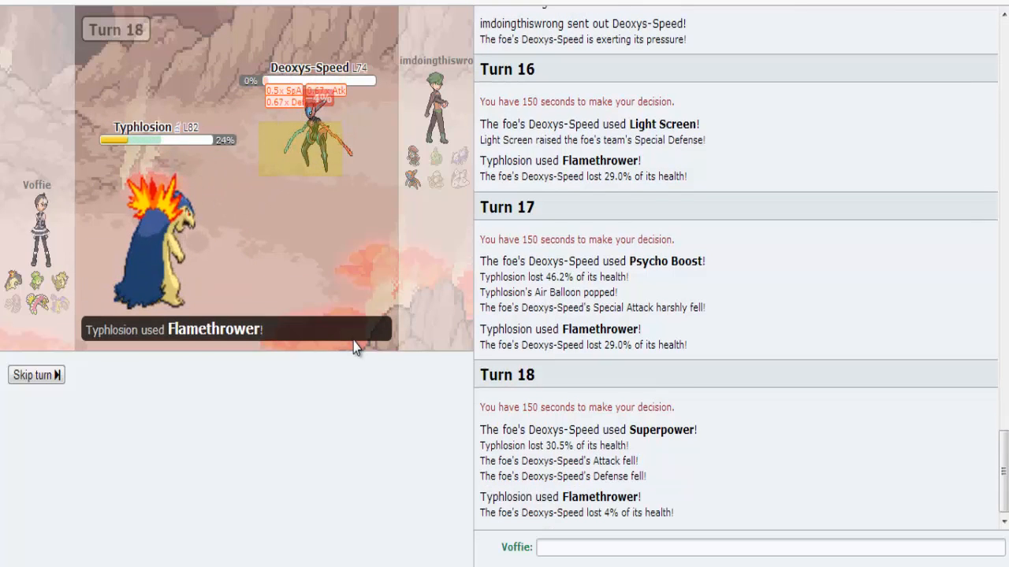
# - Skip the turn animations as Deoxys-Speed faints and Weavile comes in
pyautogui.click(36, 374)
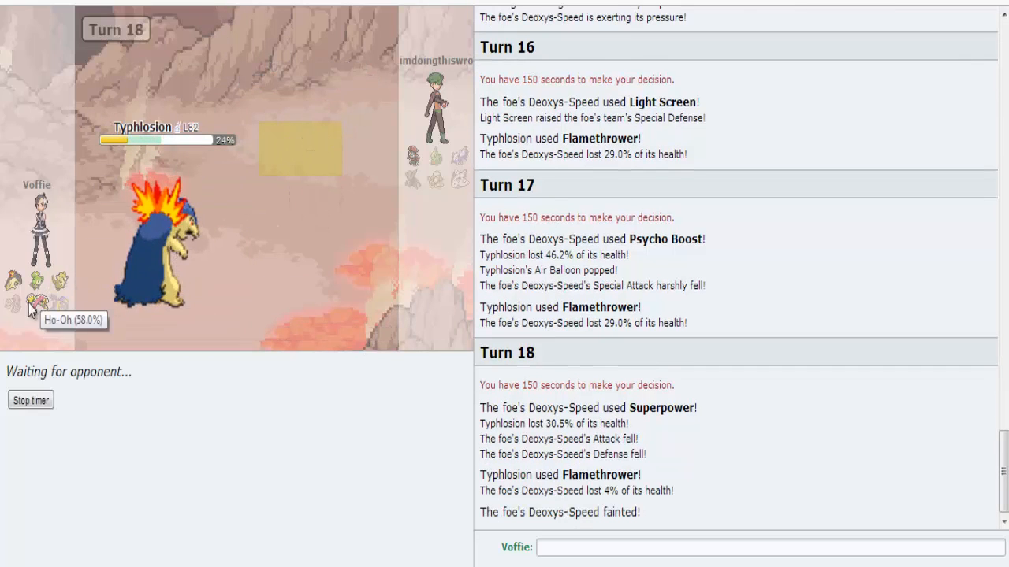
pyautogui.moveTo(53, 280)
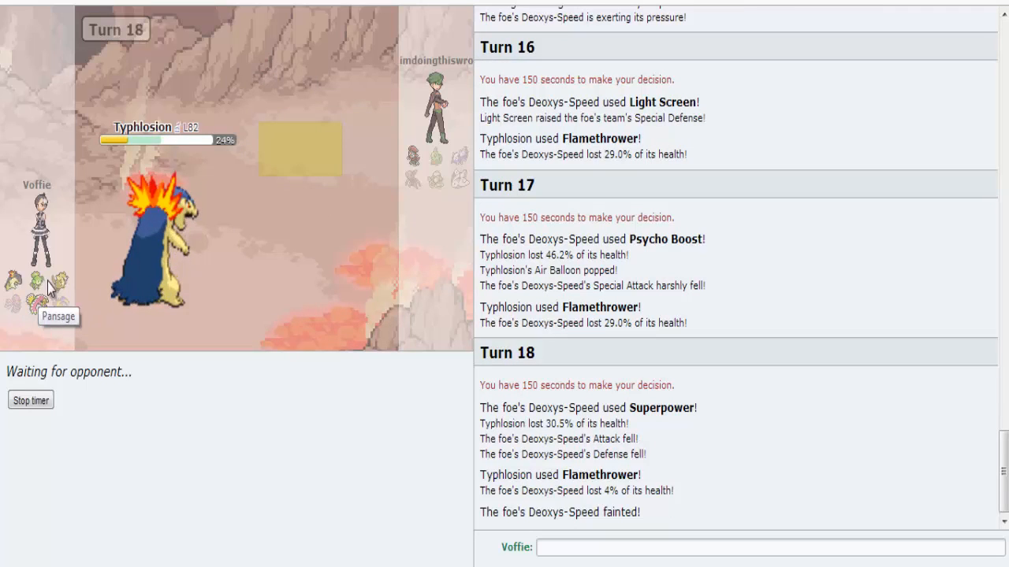
pyautogui.moveTo(416, 156)
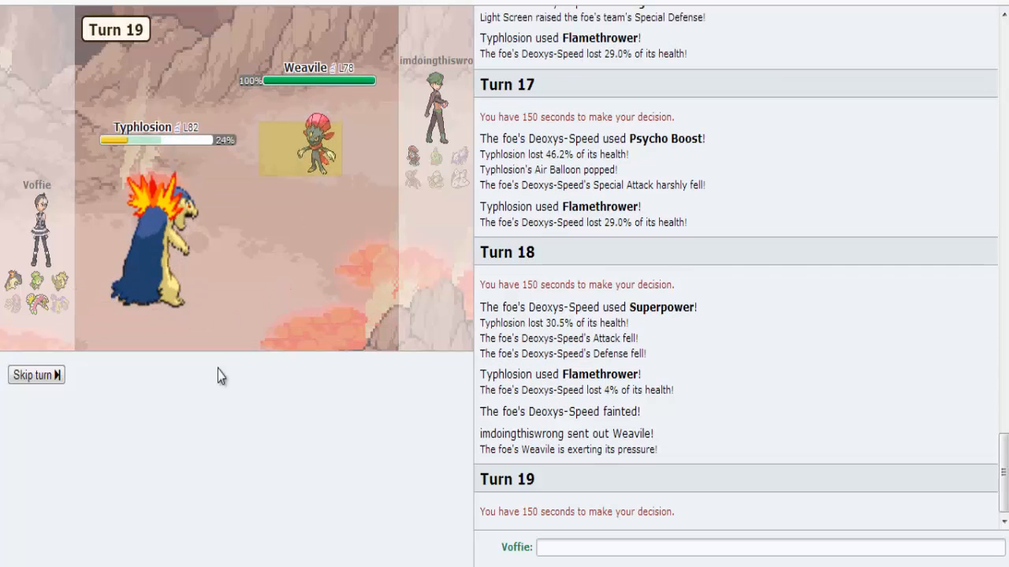
pyautogui.click(35, 374)
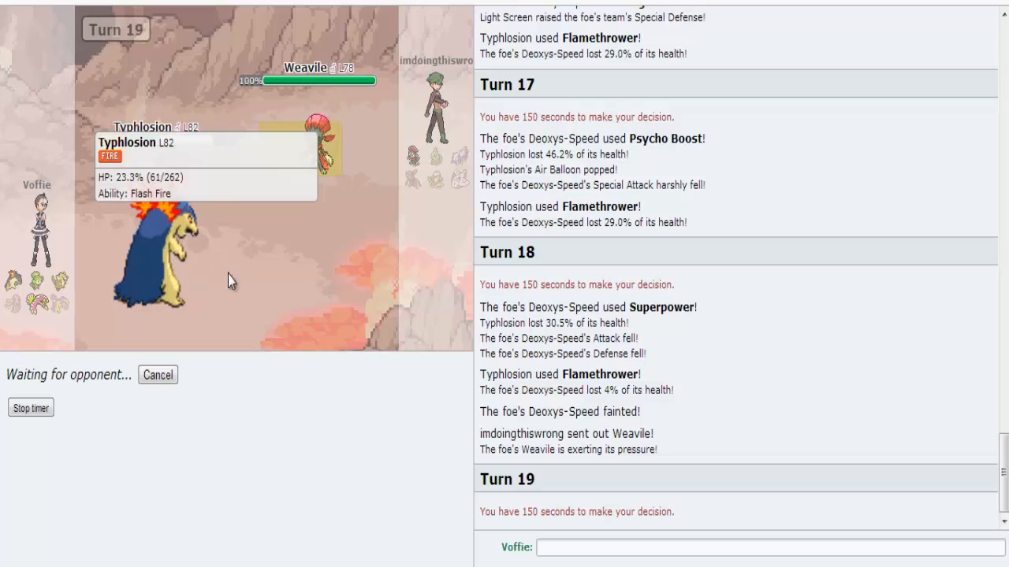
pyautogui.moveTo(177, 294)
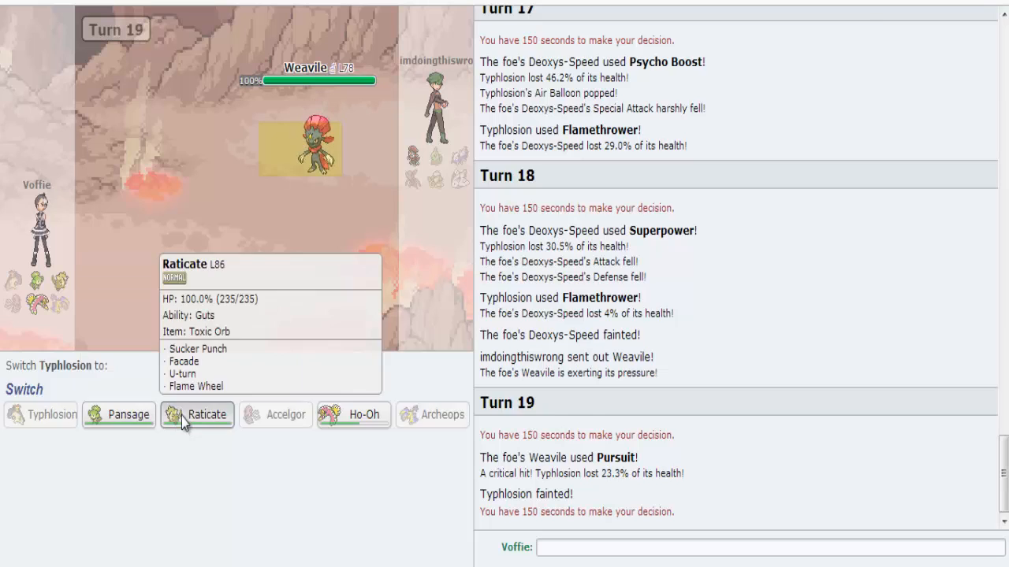
# - Bring in Raticate for Typhlosion and attack Weavile with Flame Wheel
pyautogui.click(196, 414)
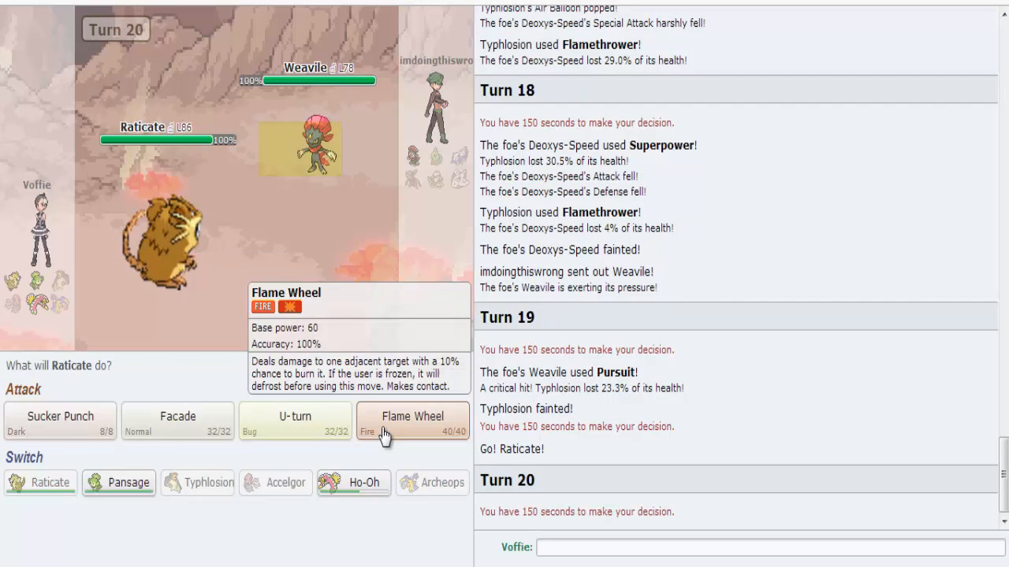
pyautogui.click(412, 420)
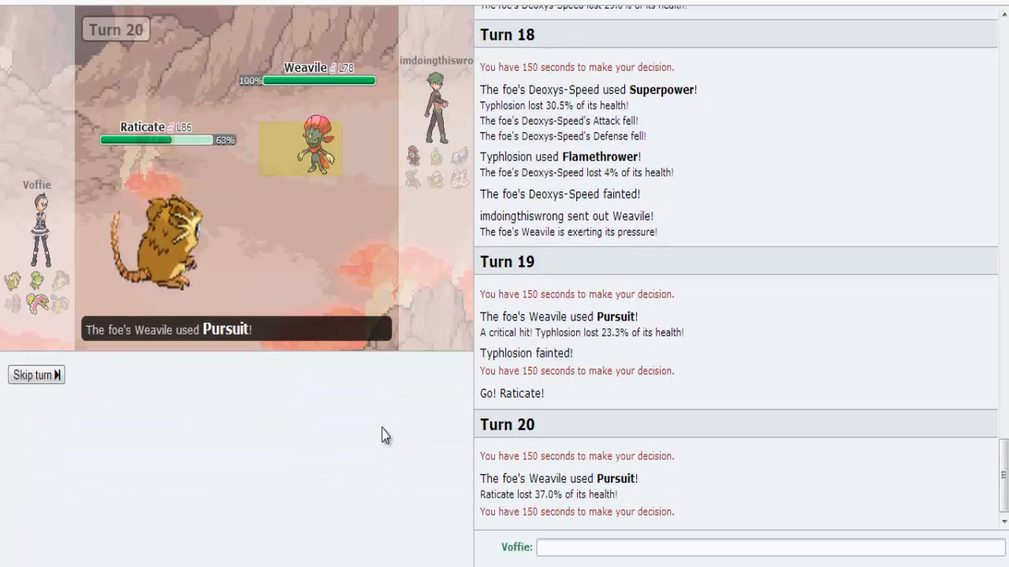